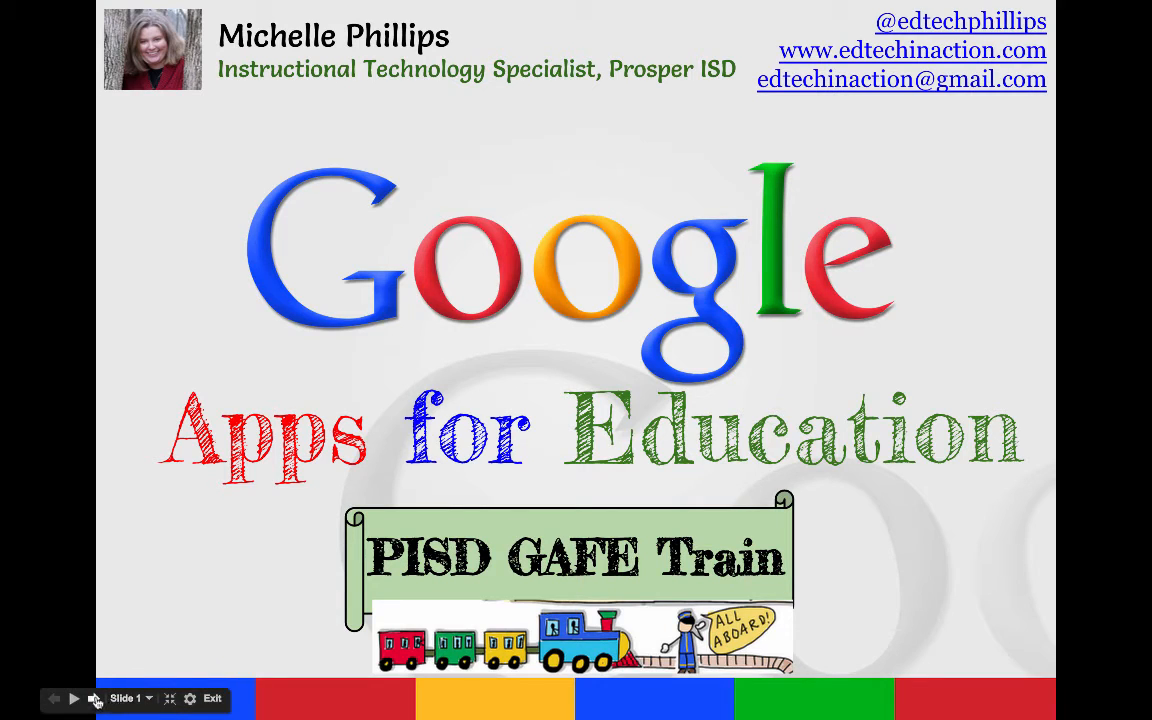
Advance the slideshow past the train stations map to the Introduction to Slides title slide
left_click(76, 698)
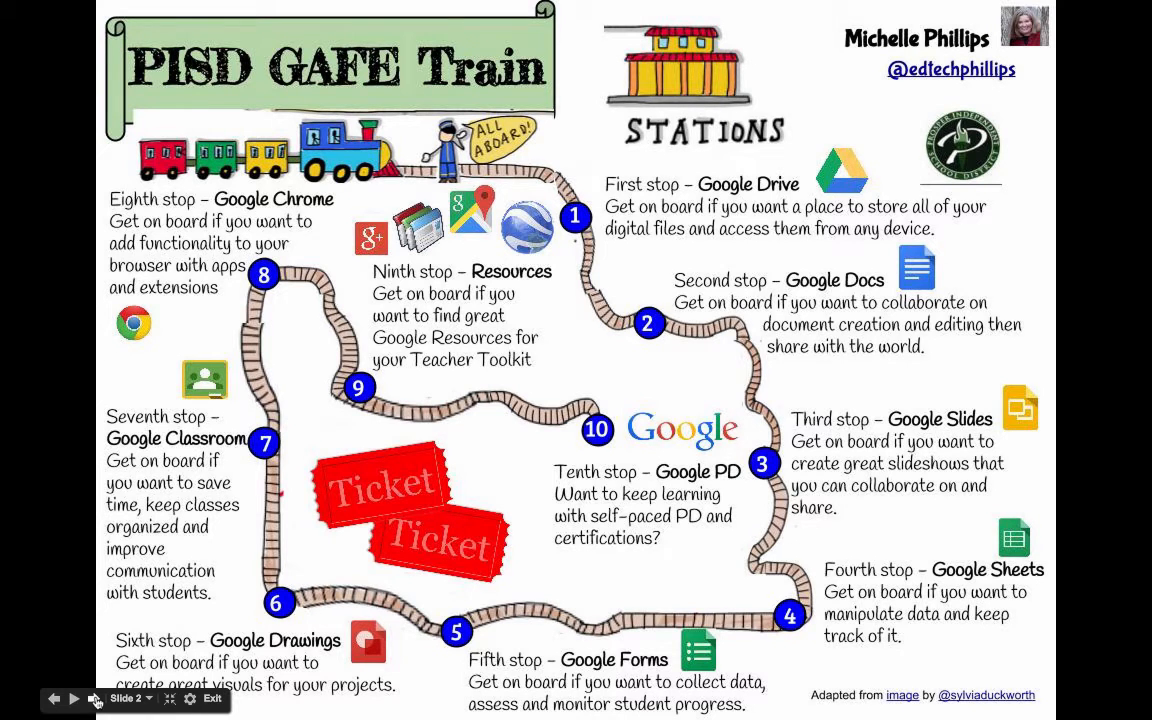
left_click(76, 700)
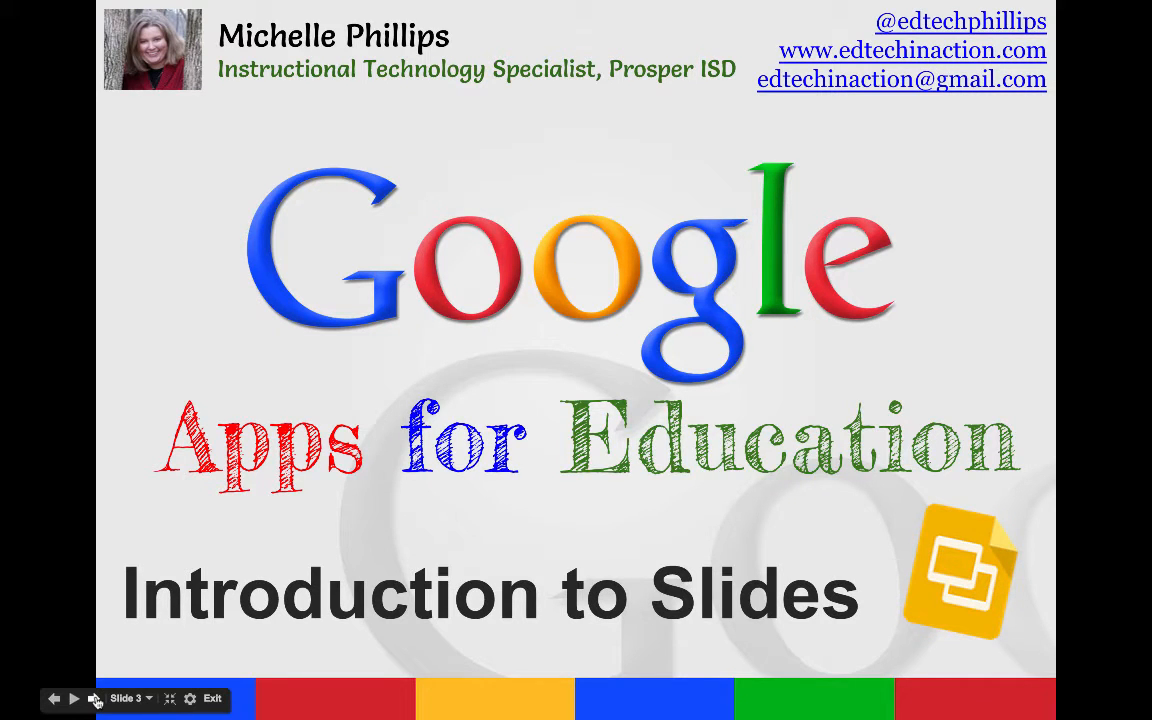
Advance to slide 4 on creating a file, choosing a theme and renaming it
left_click(76, 700)
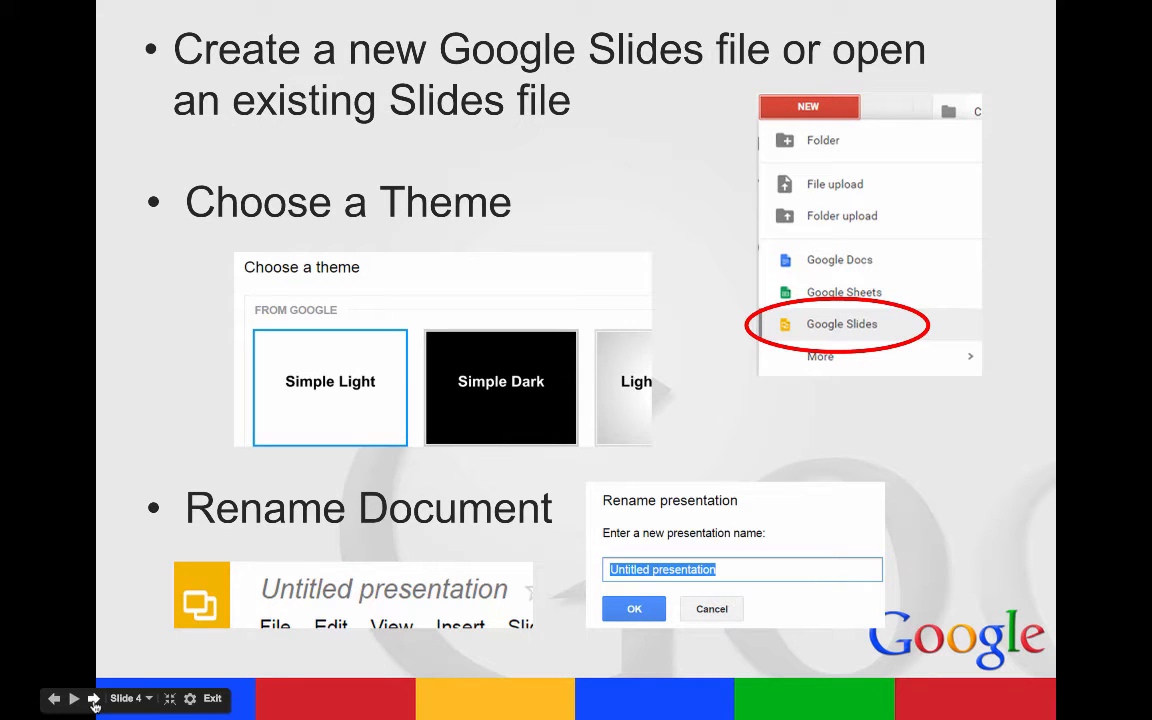
Advance to slide 5, the File Menu overview on copies, revision history and publishing
left_click(74, 700)
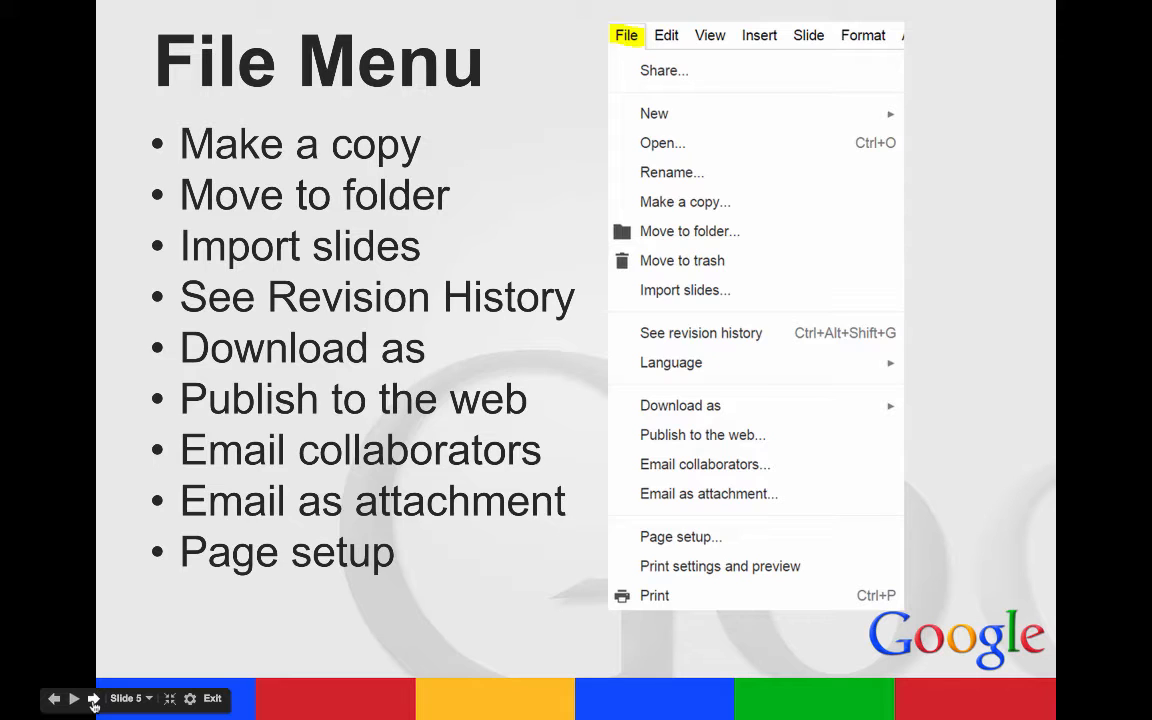
left_click(76, 698)
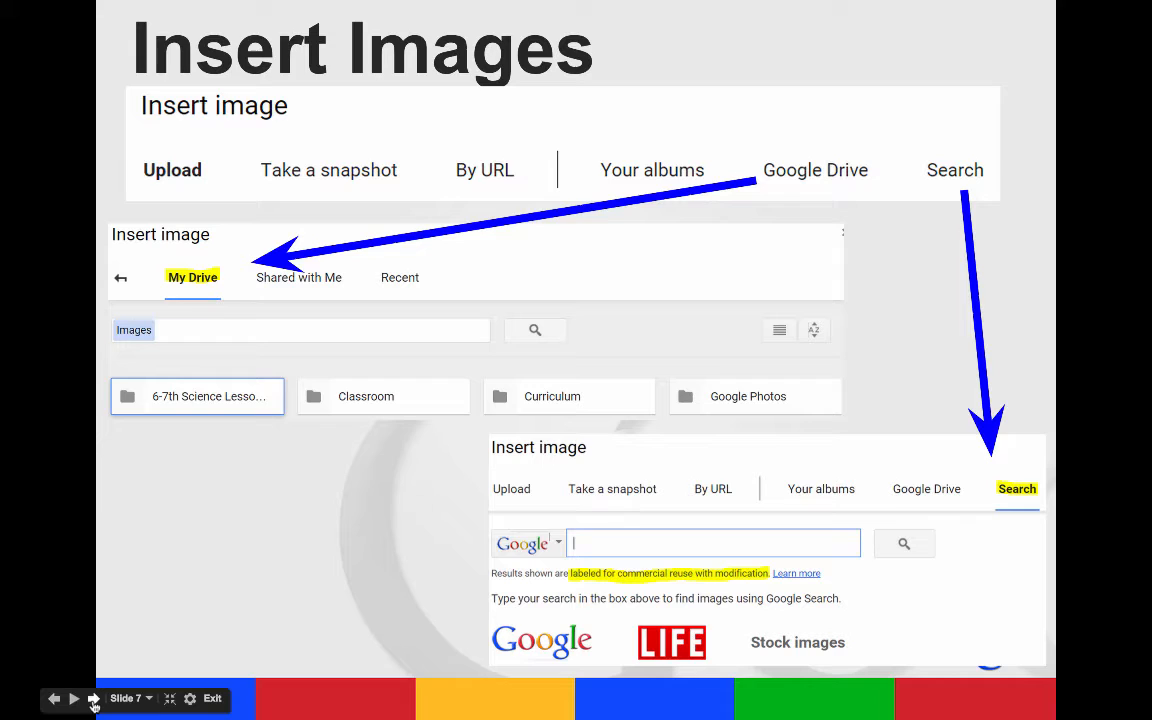
mouse_move(136, 688)
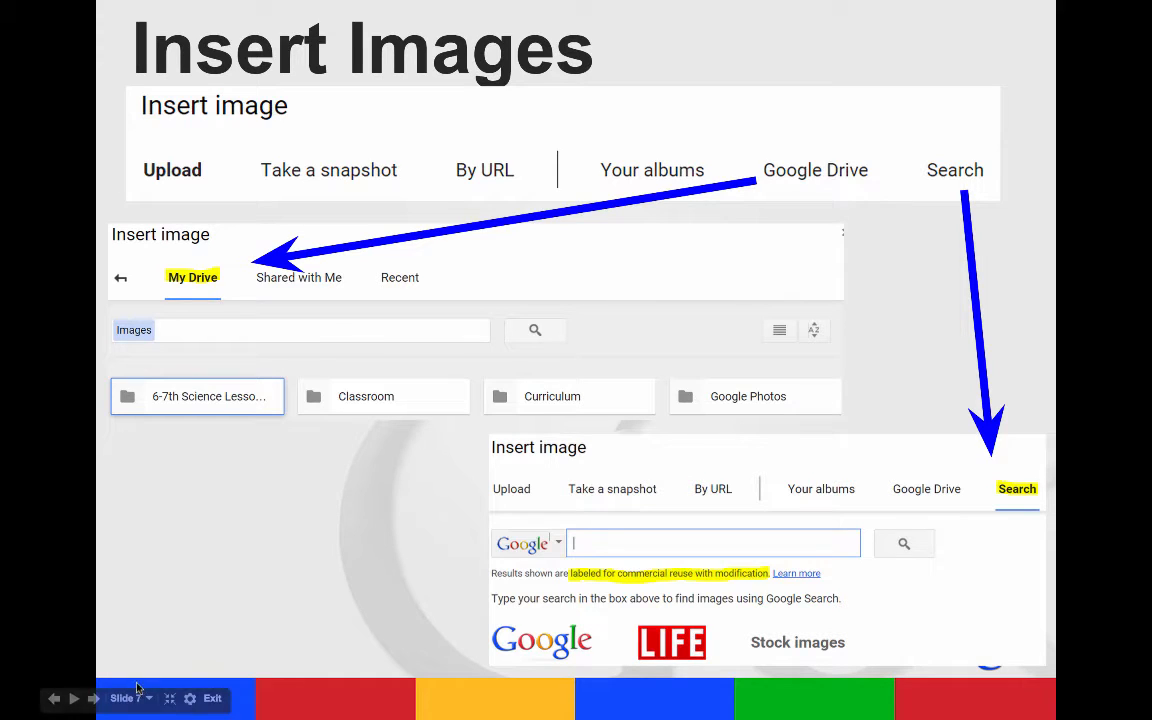
left_click(92, 698)
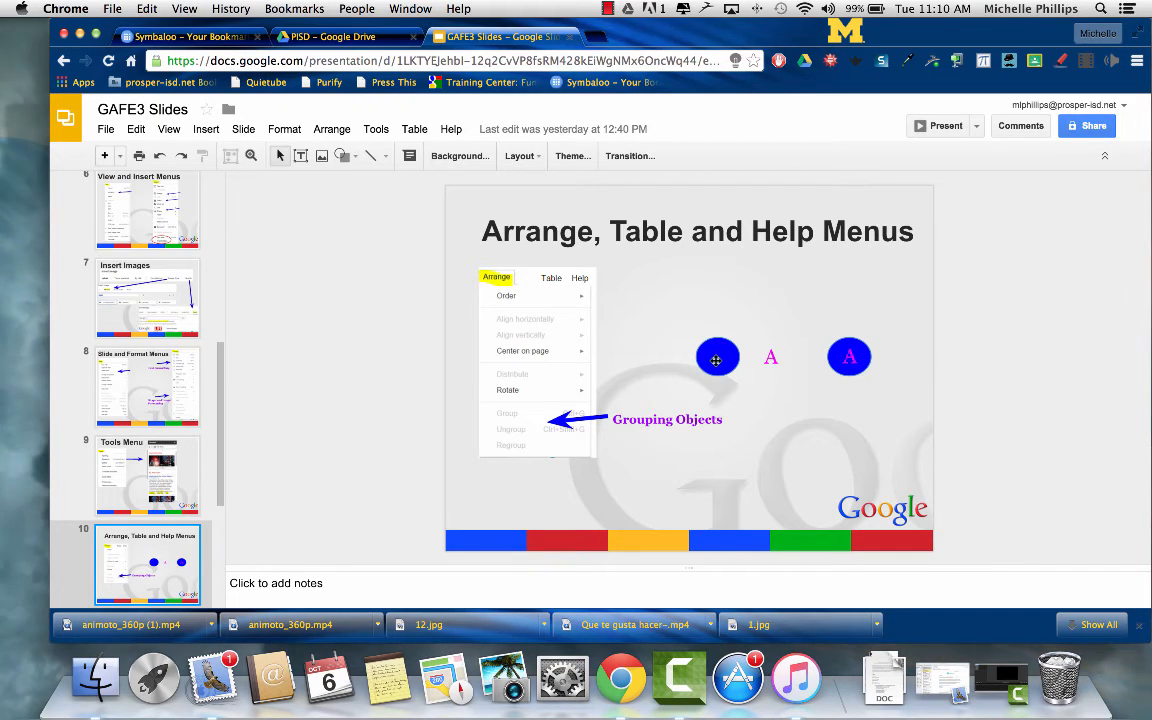
Move the grouped circle with its A higher and left, then resume presenting slide 10
left_click(772, 356)
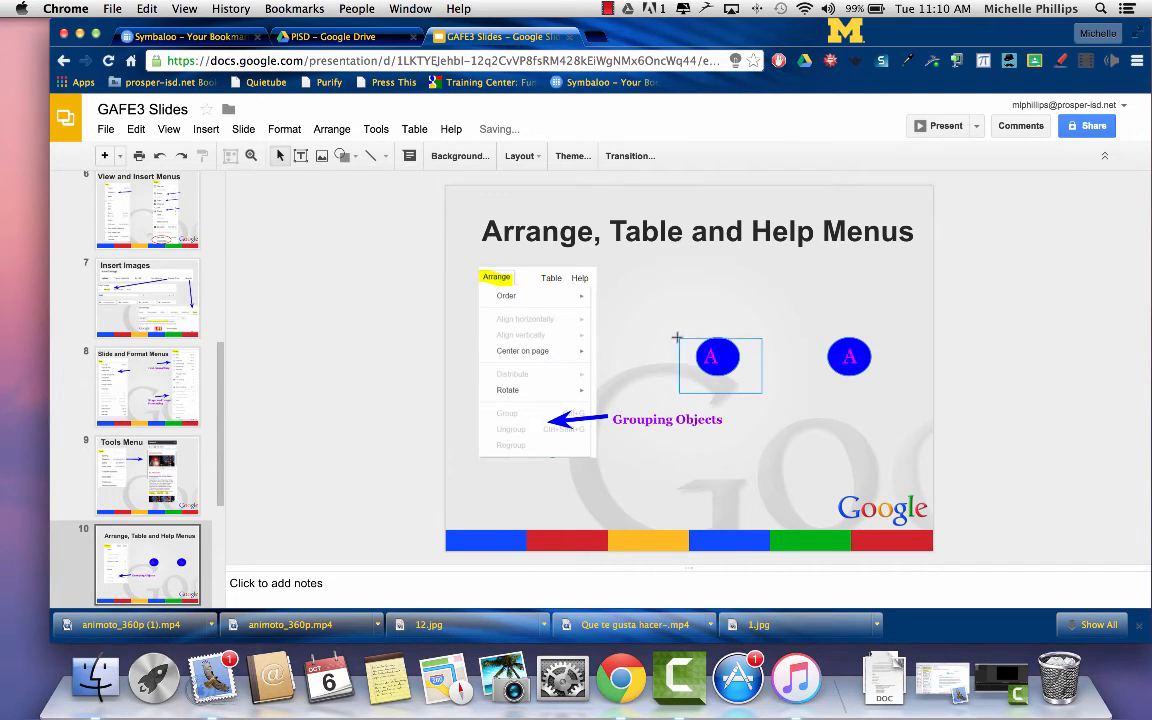
left_click(714, 356)
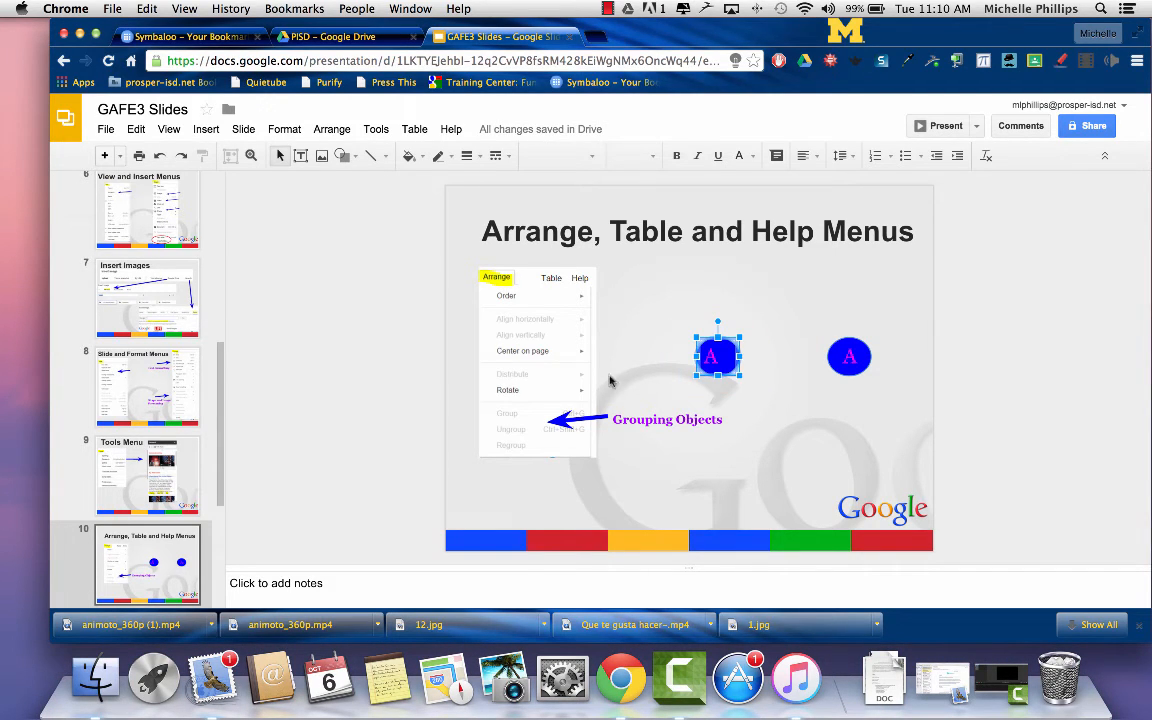
mouse_move(512, 416)
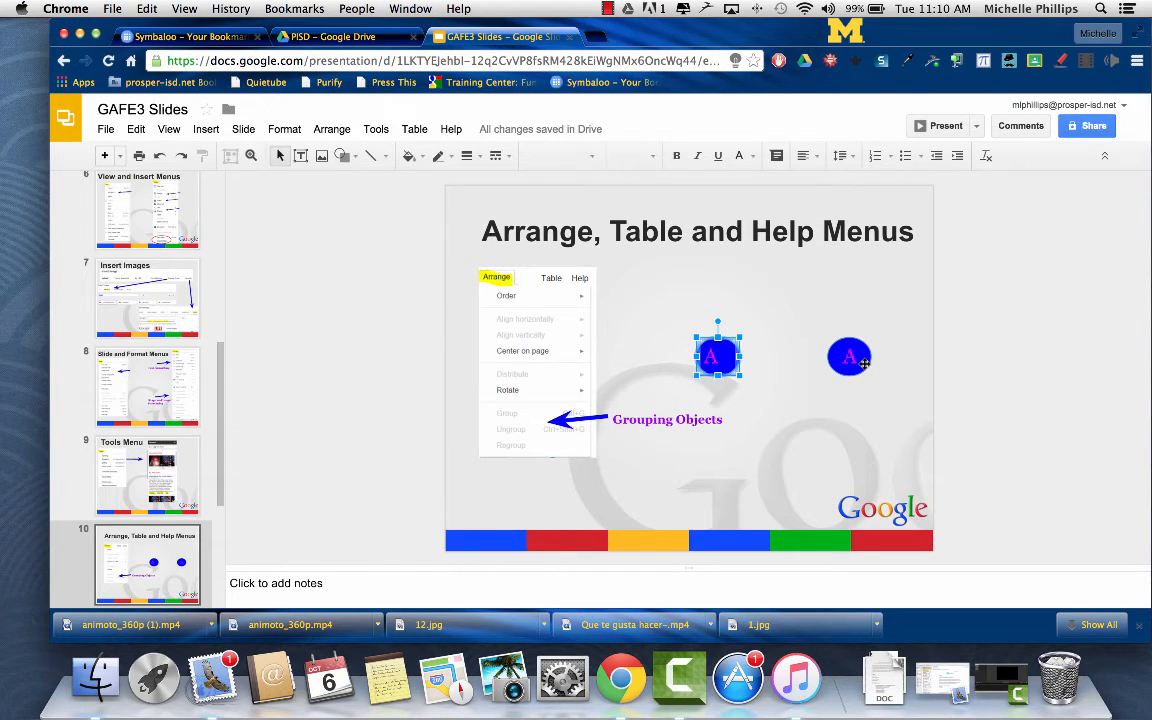
left_click_drag(848, 356, 824, 322)
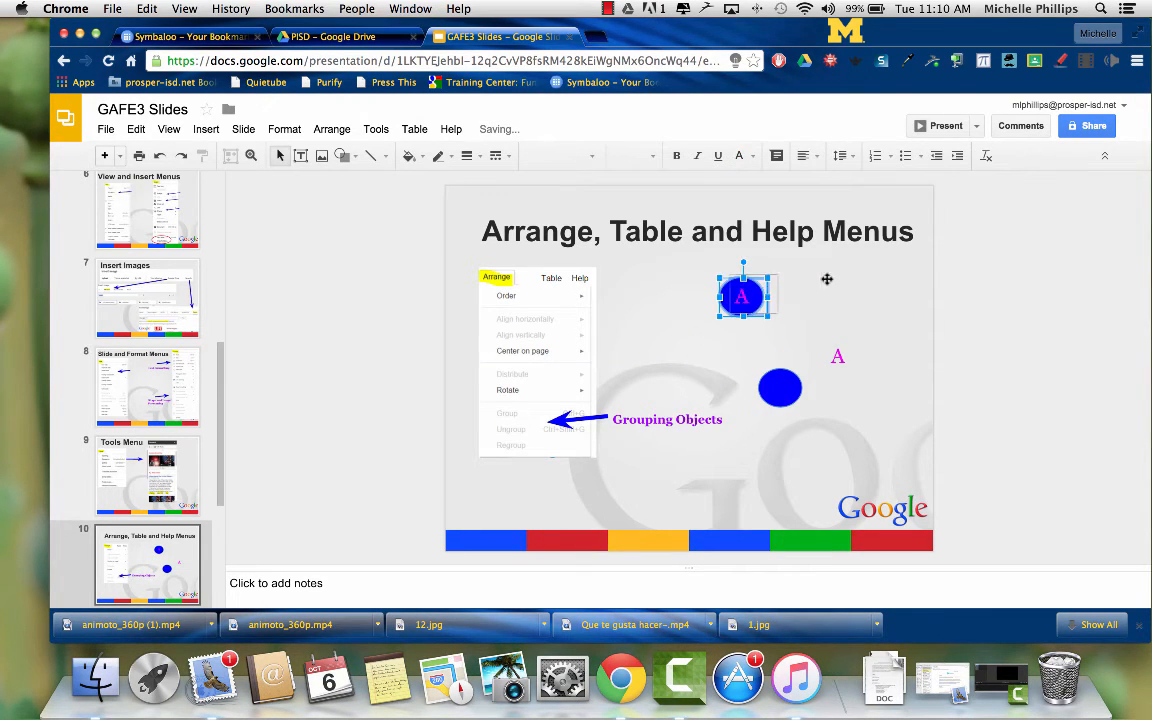
left_click_drag(744, 296, 692, 300)
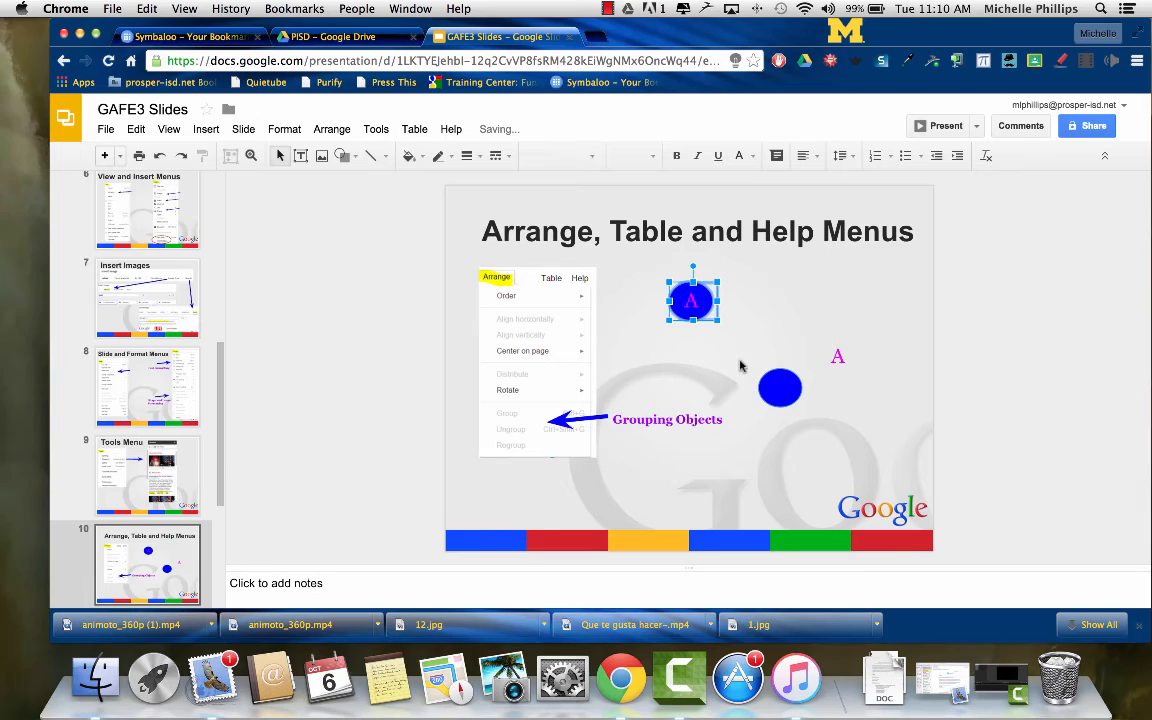
mouse_move(870, 204)
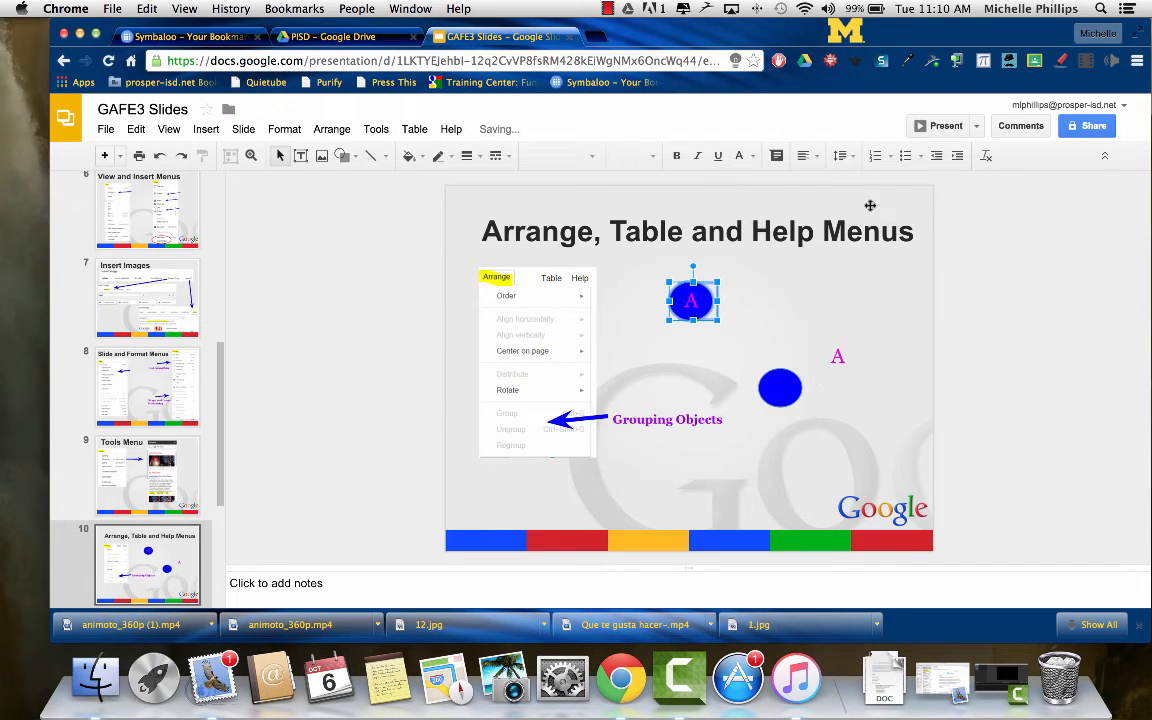
left_click(944, 124)
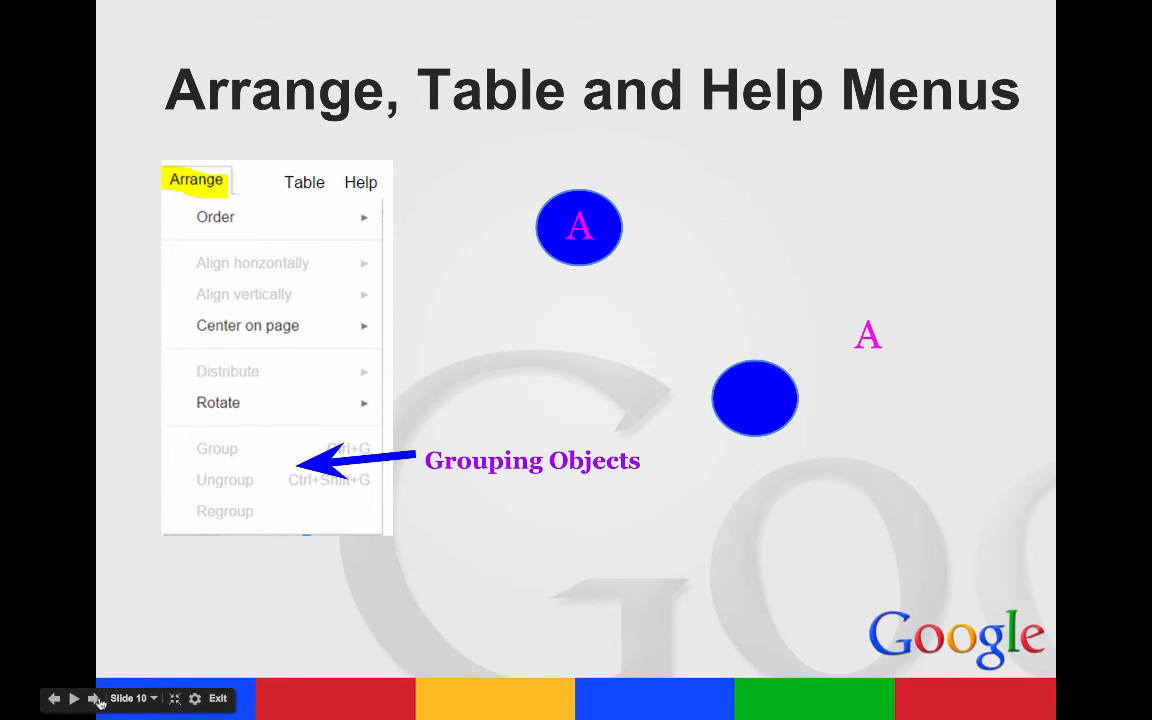
Show the Toolbar slide on background, layout, theme and transitions, then advance to slide 12
left_click(76, 698)
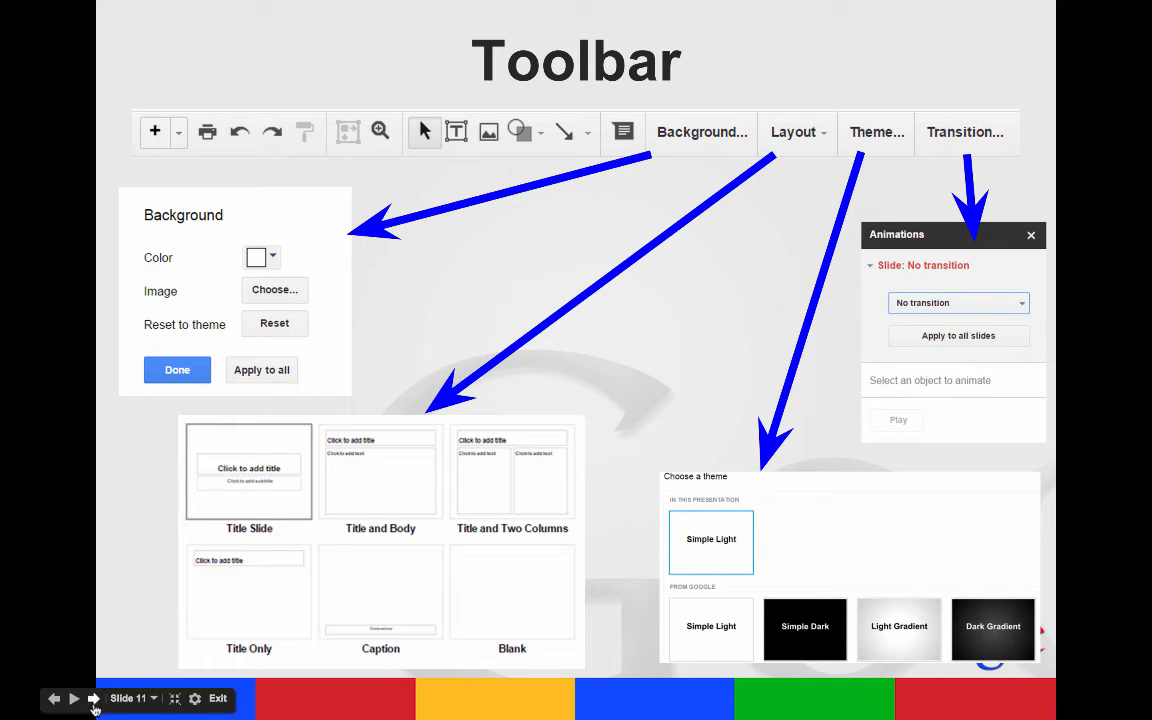
mouse_move(96, 684)
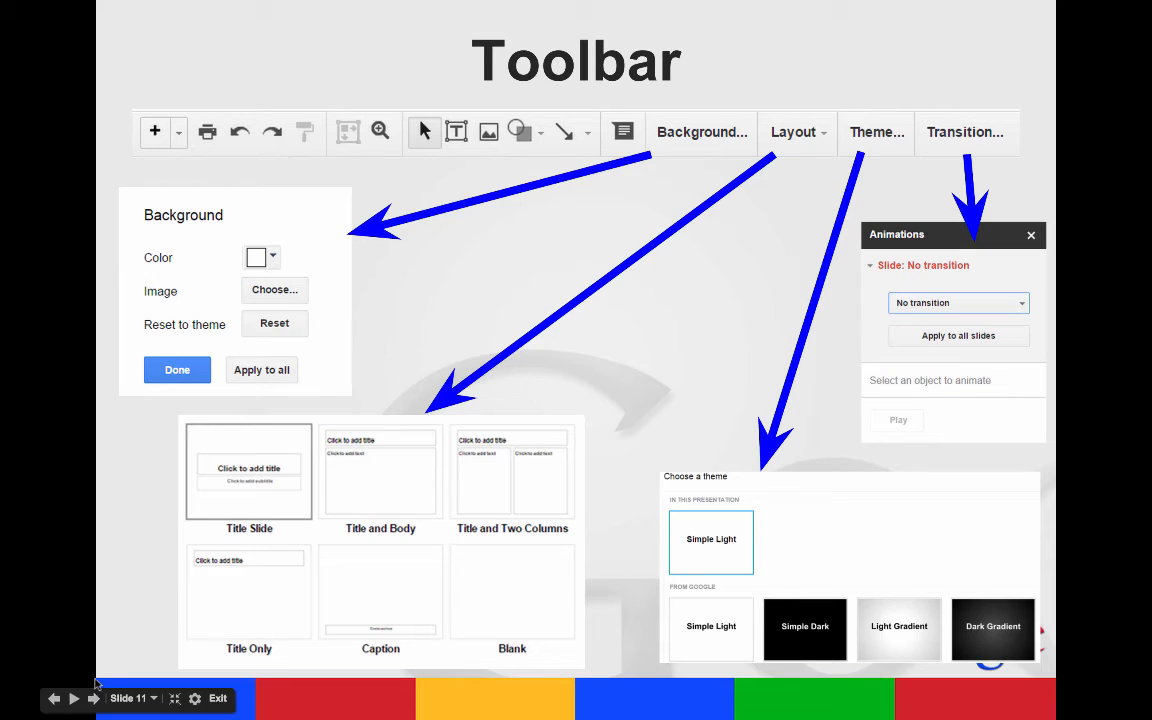
mouse_move(476, 144)
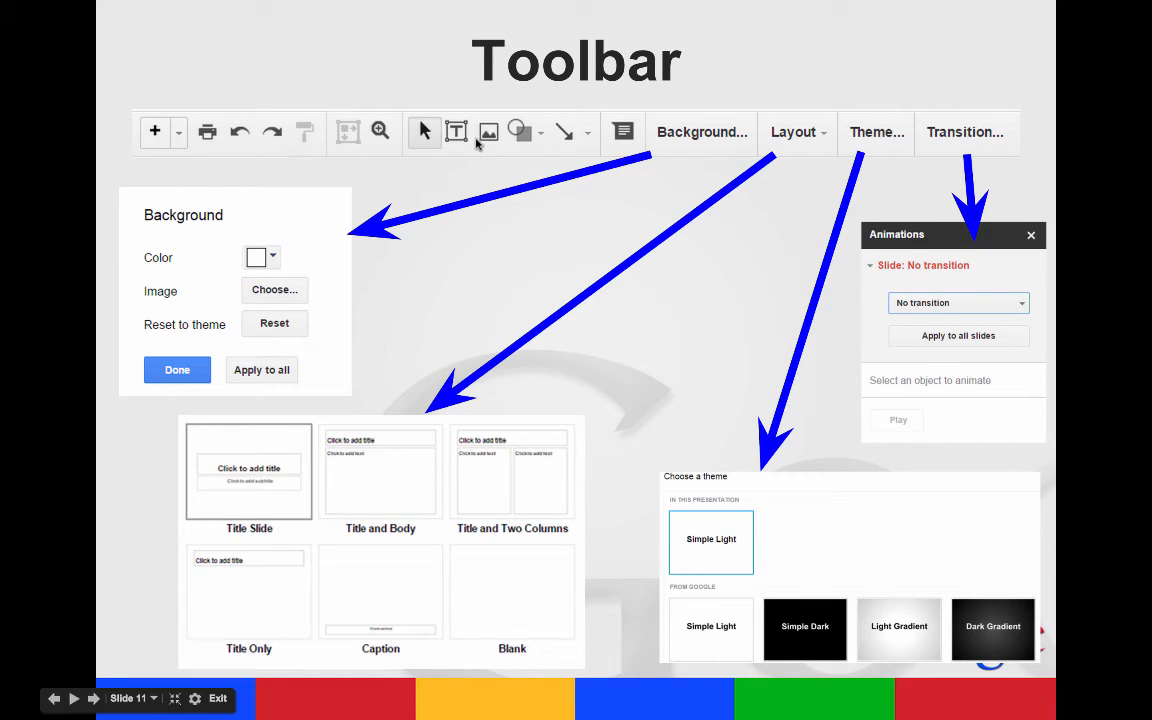
mouse_move(488, 144)
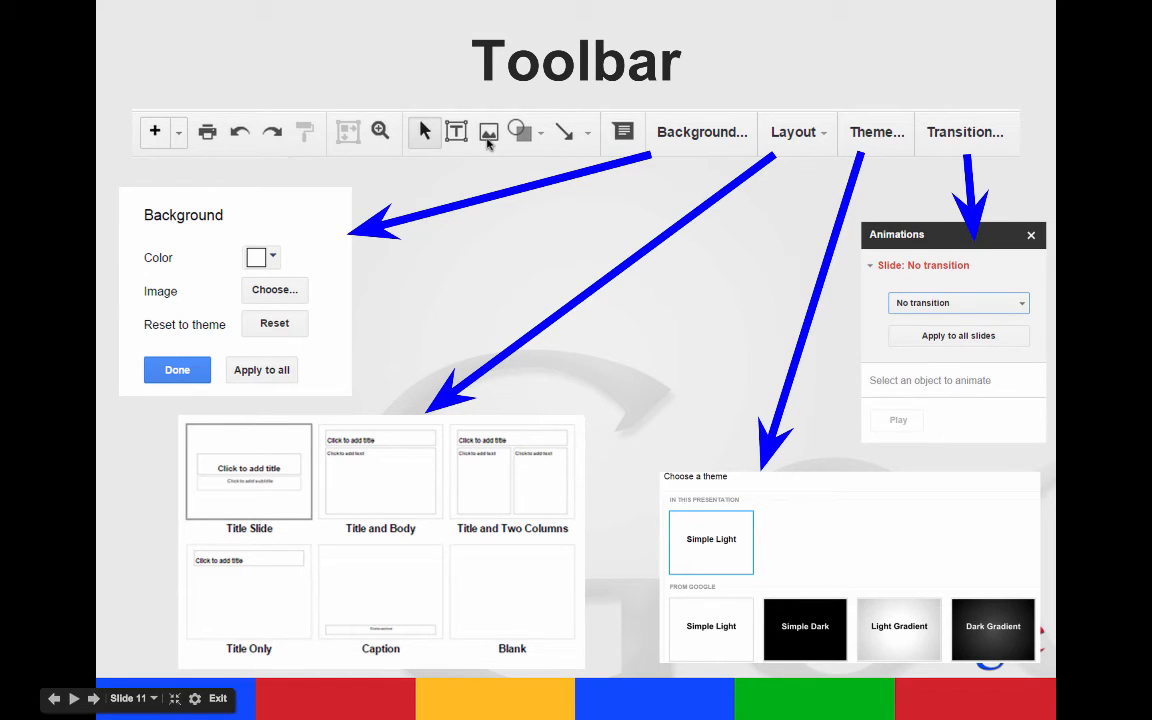
mouse_move(700, 150)
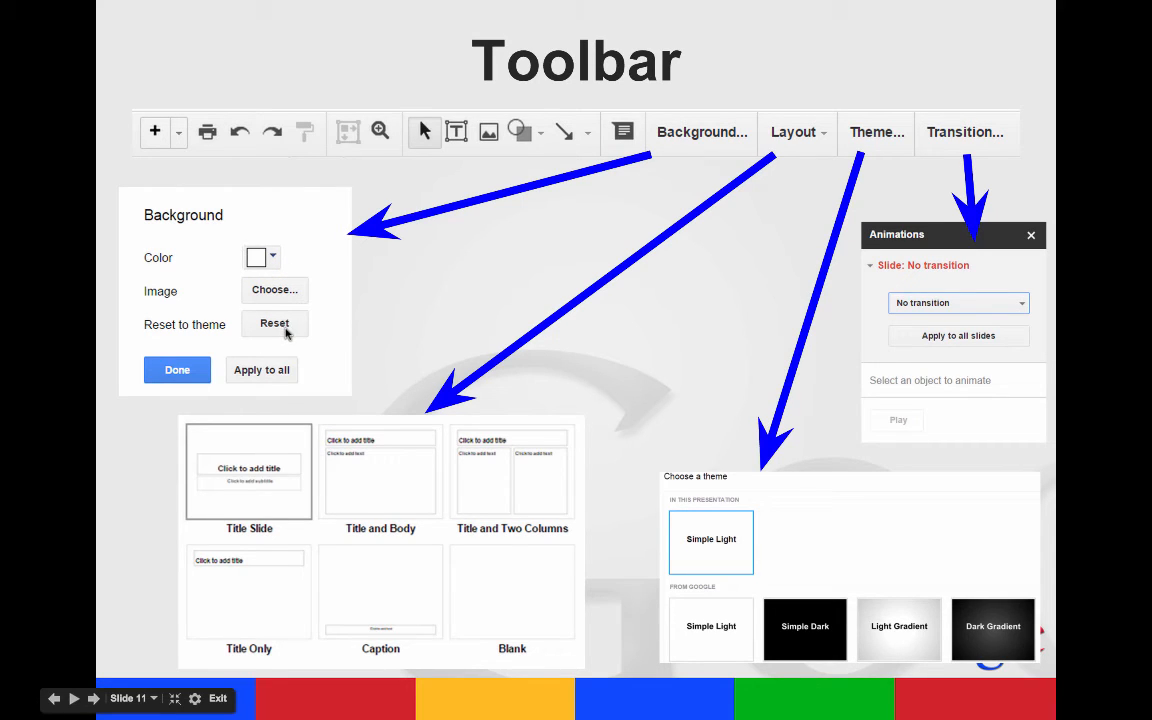
mouse_move(238, 344)
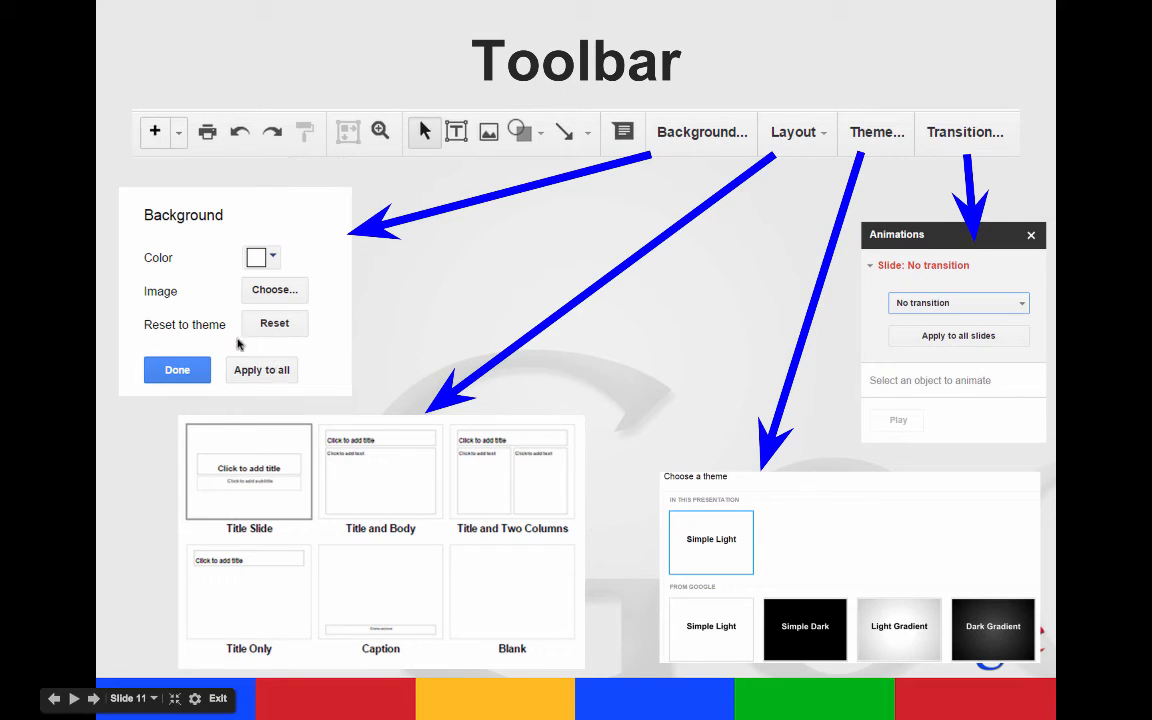
mouse_move(248, 328)
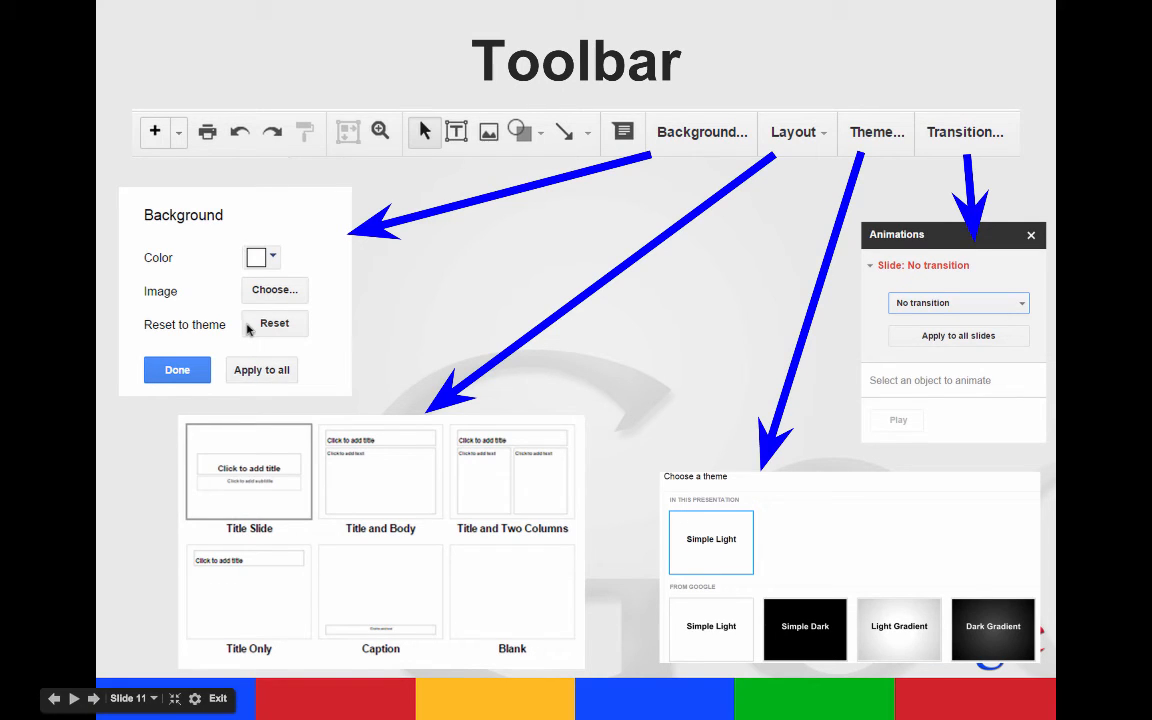
mouse_move(238, 384)
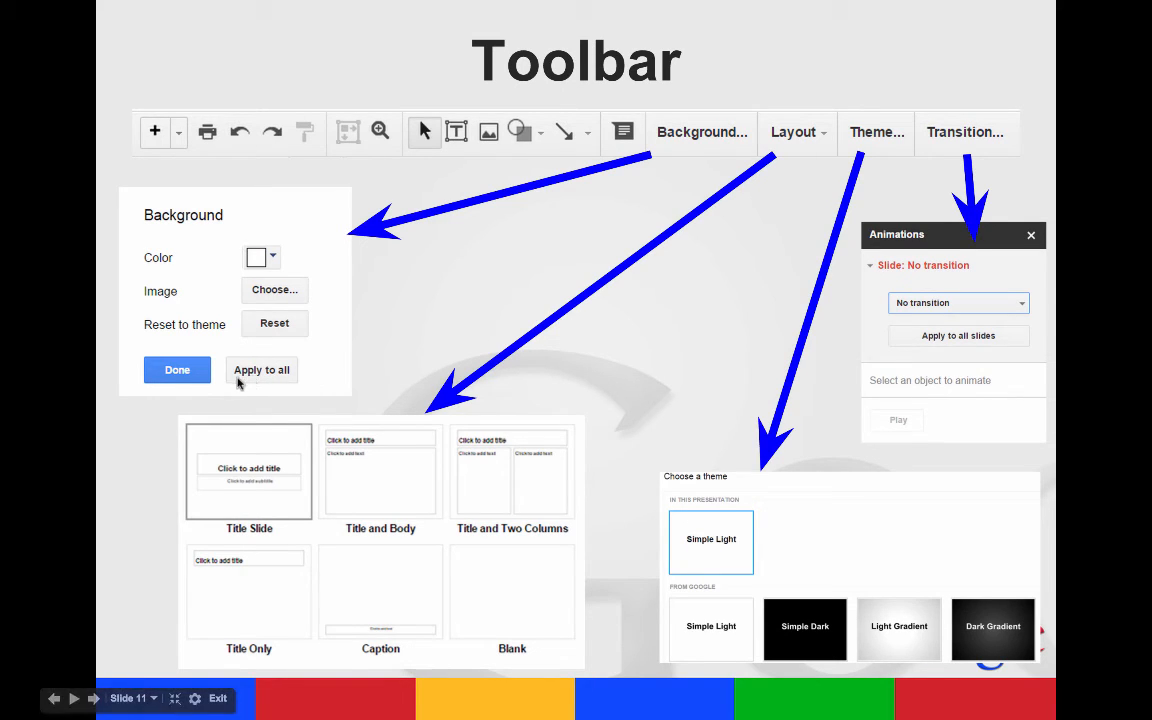
mouse_move(368, 492)
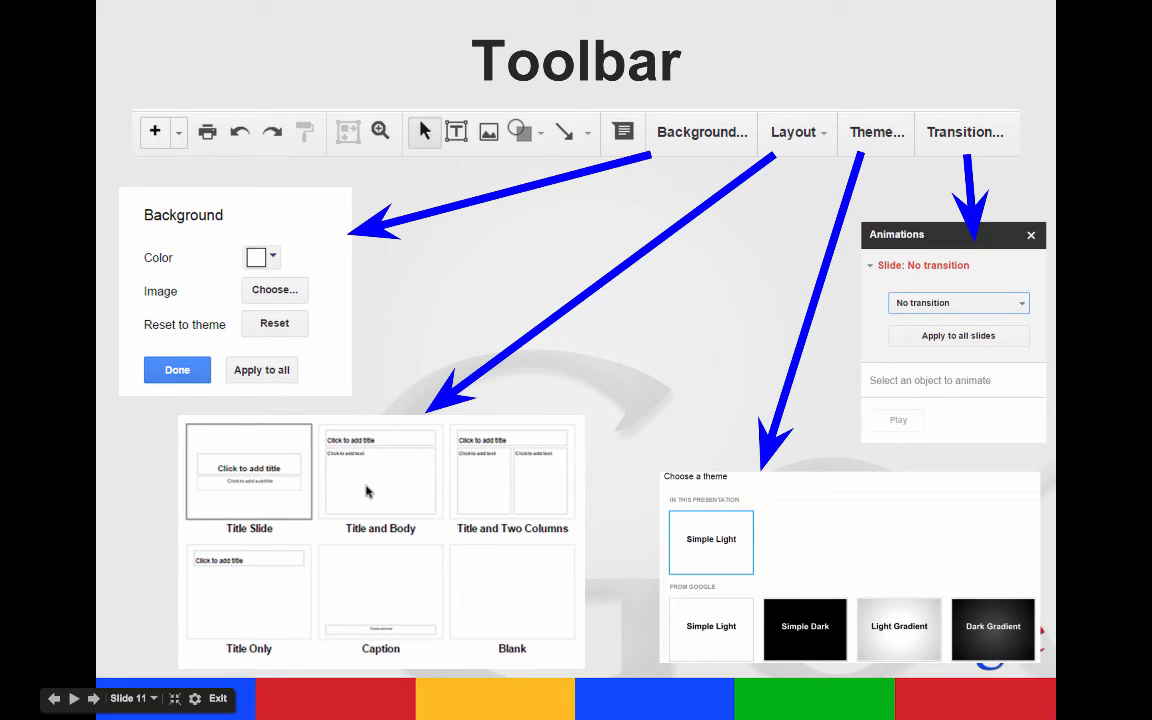
mouse_move(756, 548)
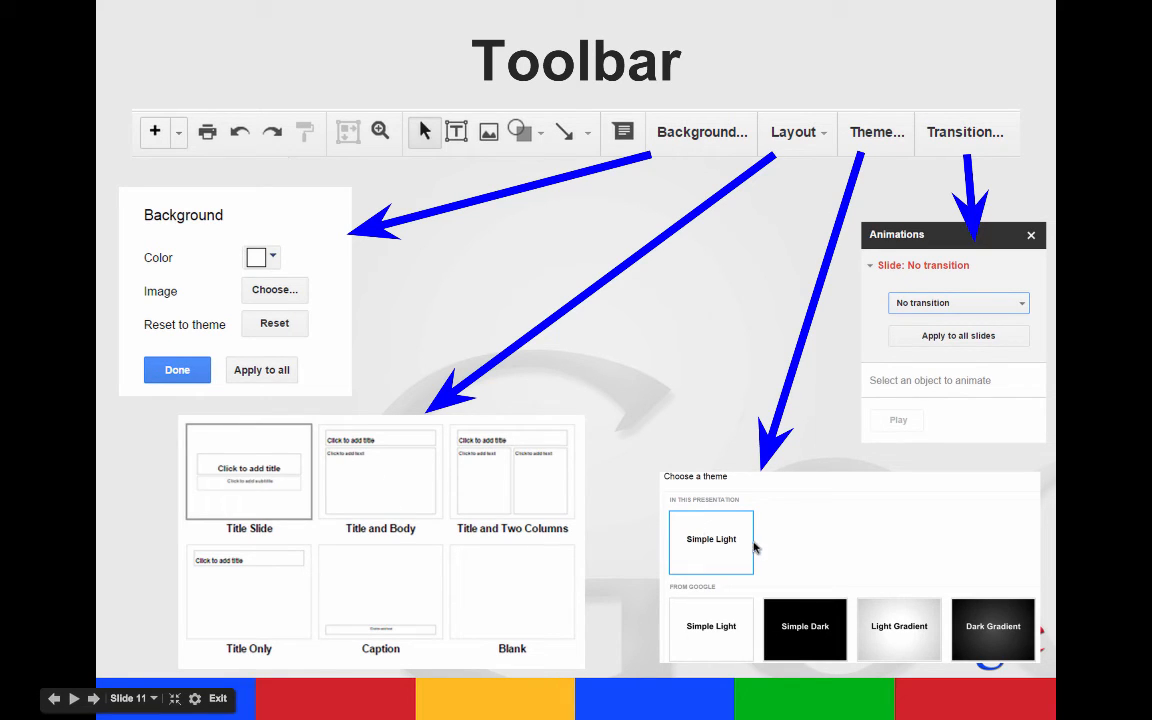
mouse_move(760, 556)
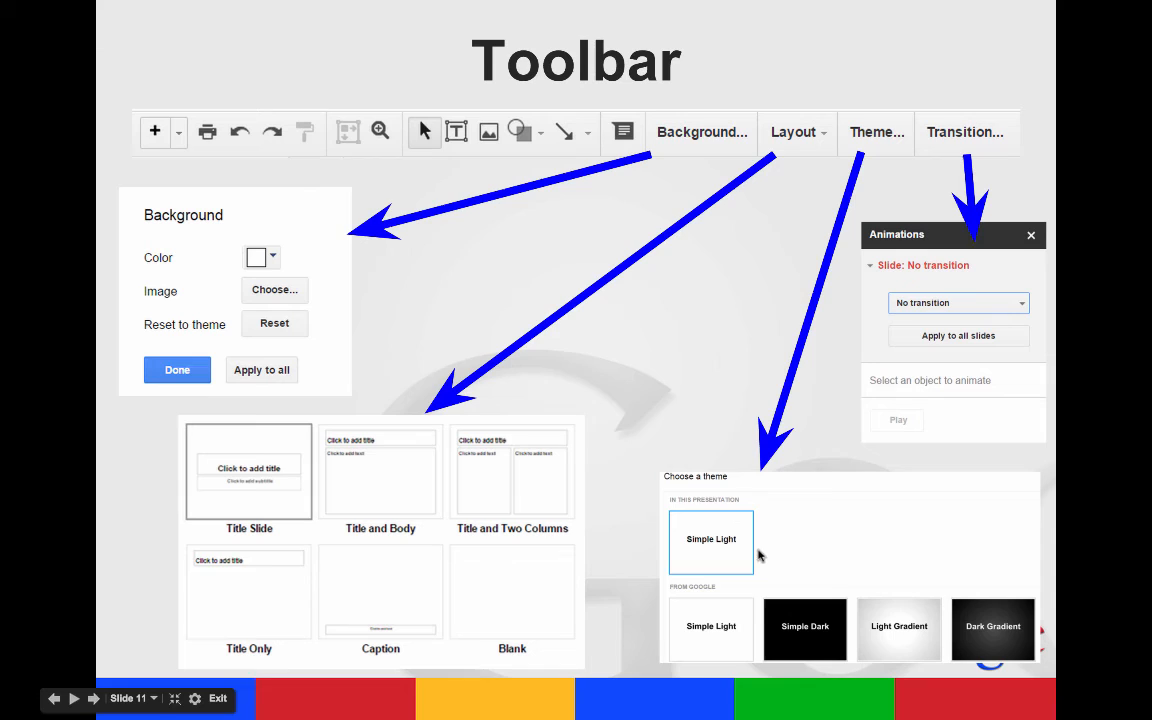
mouse_move(968, 220)
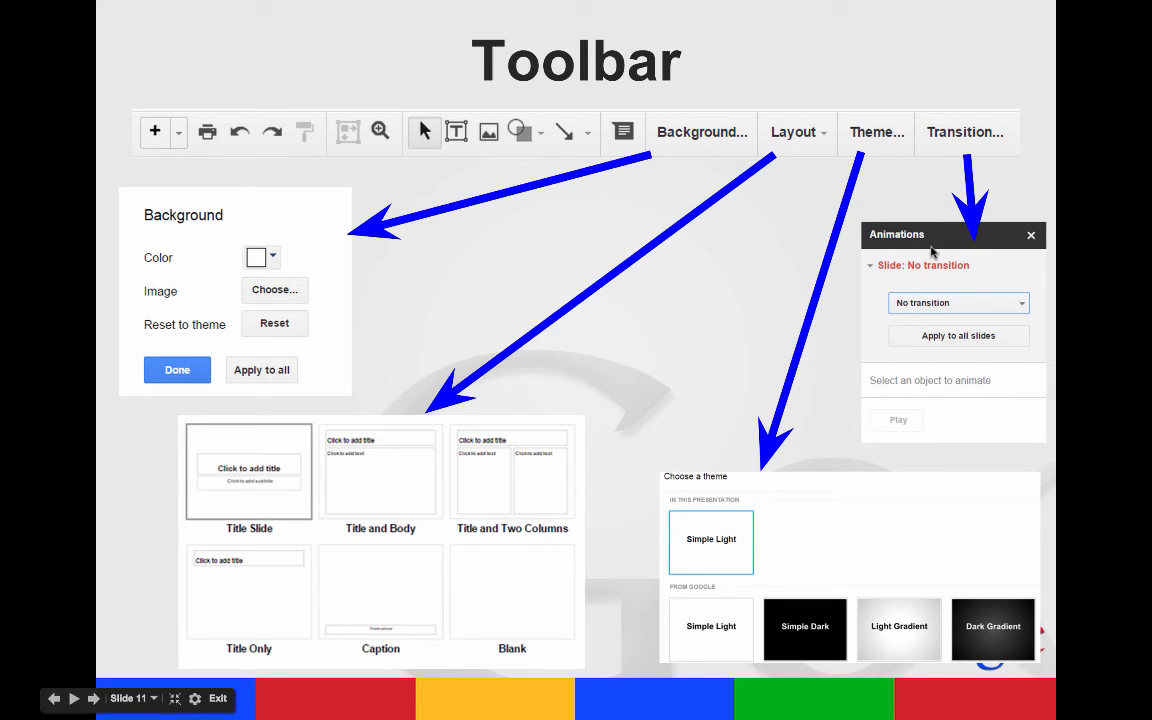
mouse_move(720, 272)
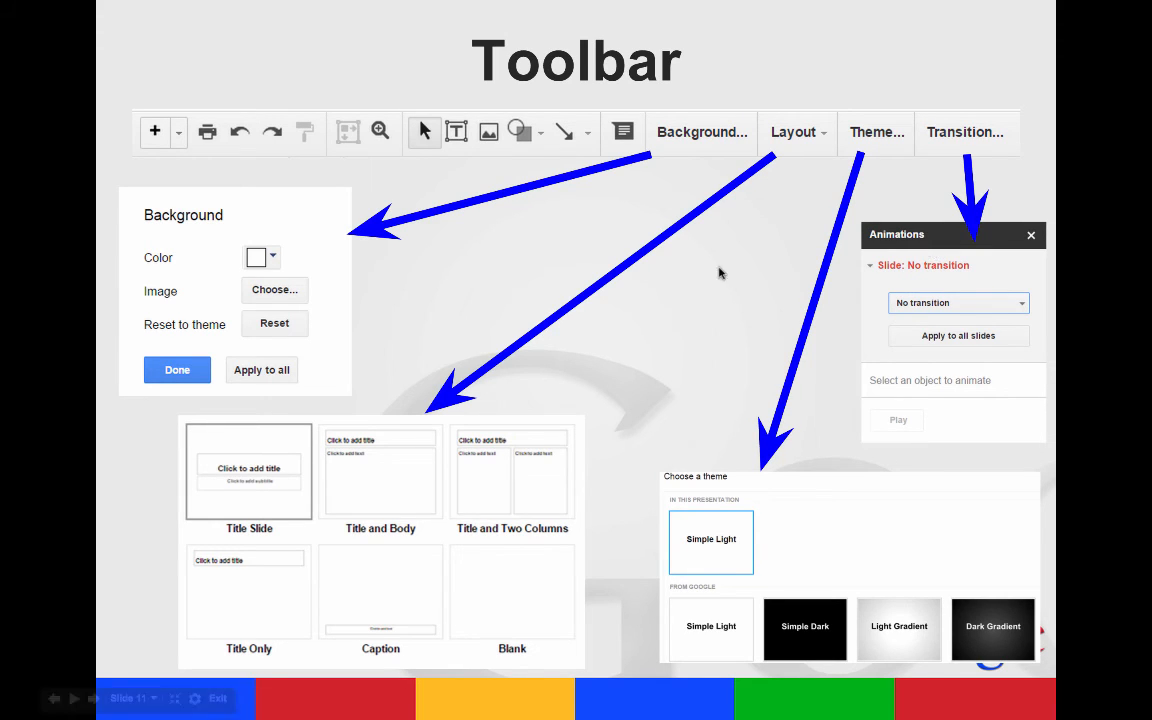
left_click(74, 698)
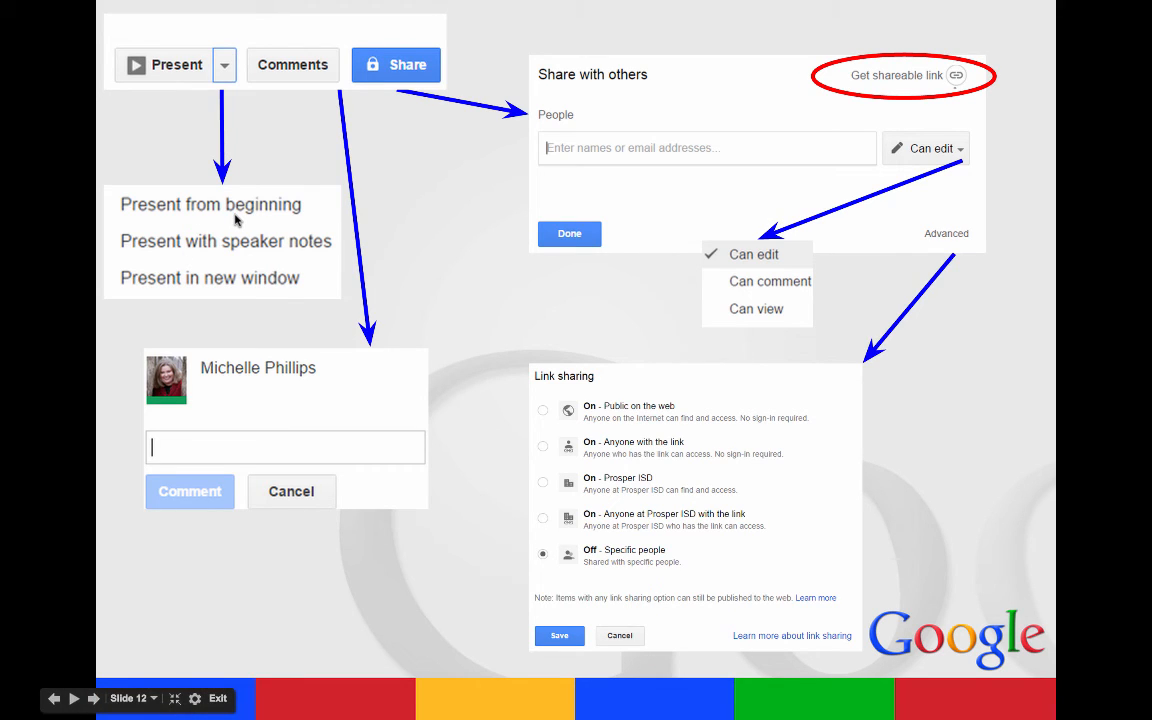
mouse_move(232, 242)
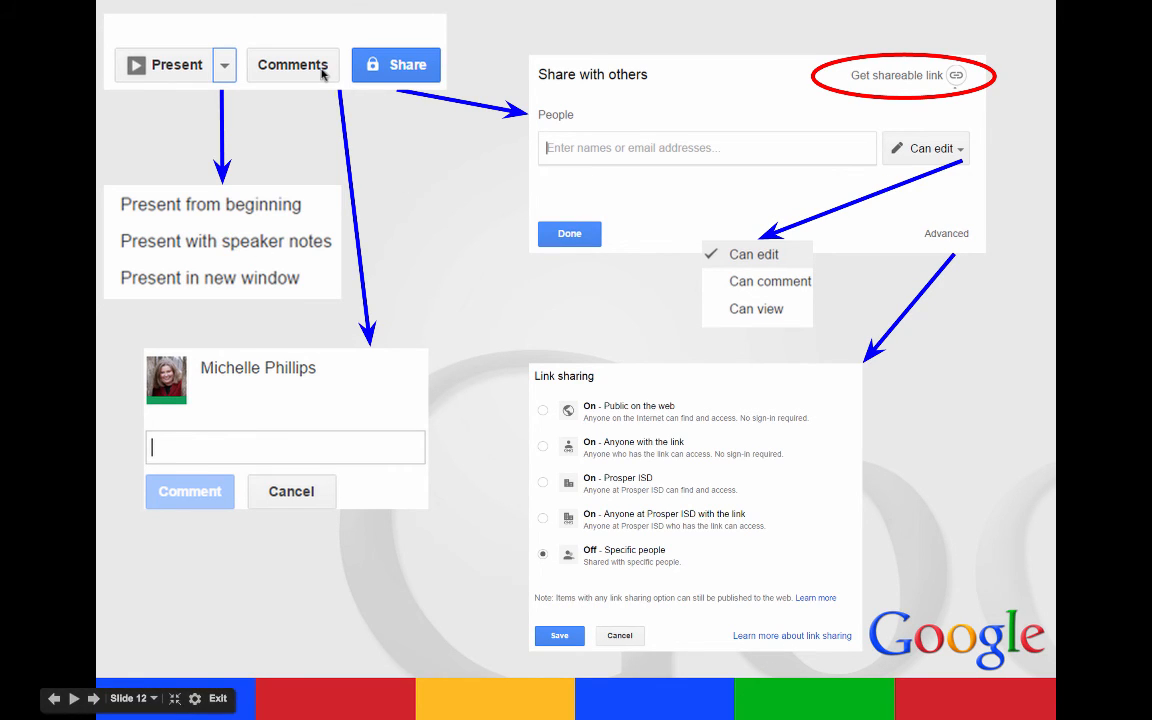
mouse_move(298, 278)
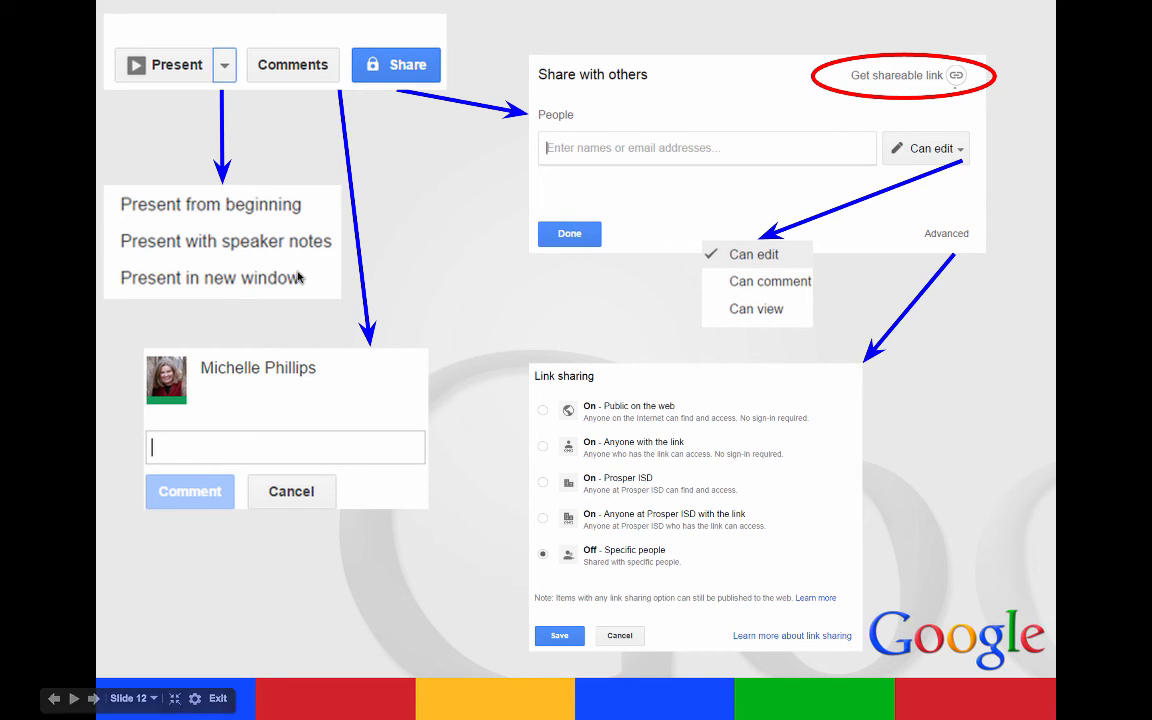
mouse_move(212, 444)
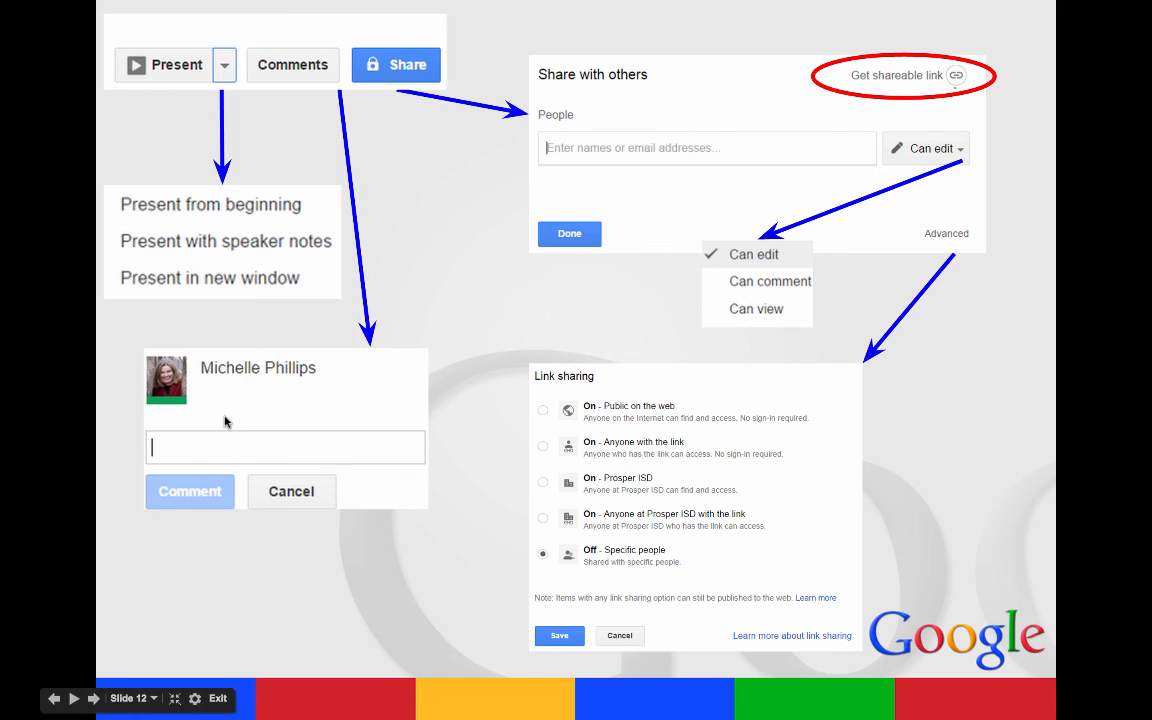
mouse_move(548, 296)
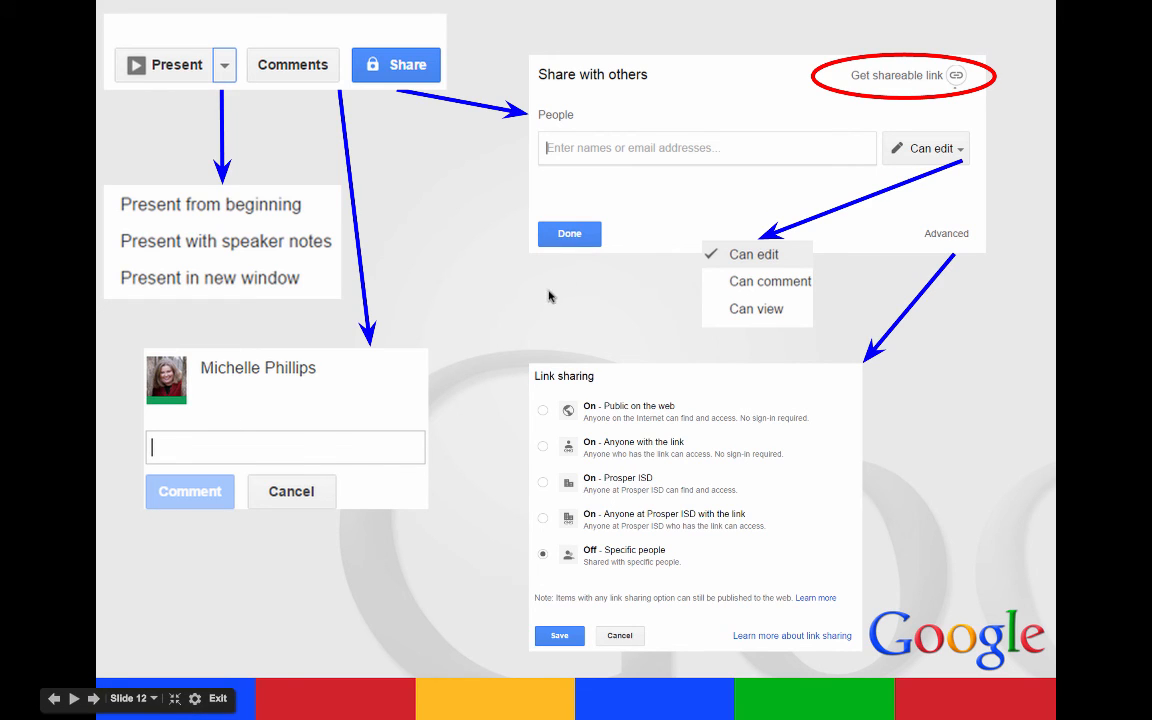
mouse_move(676, 156)
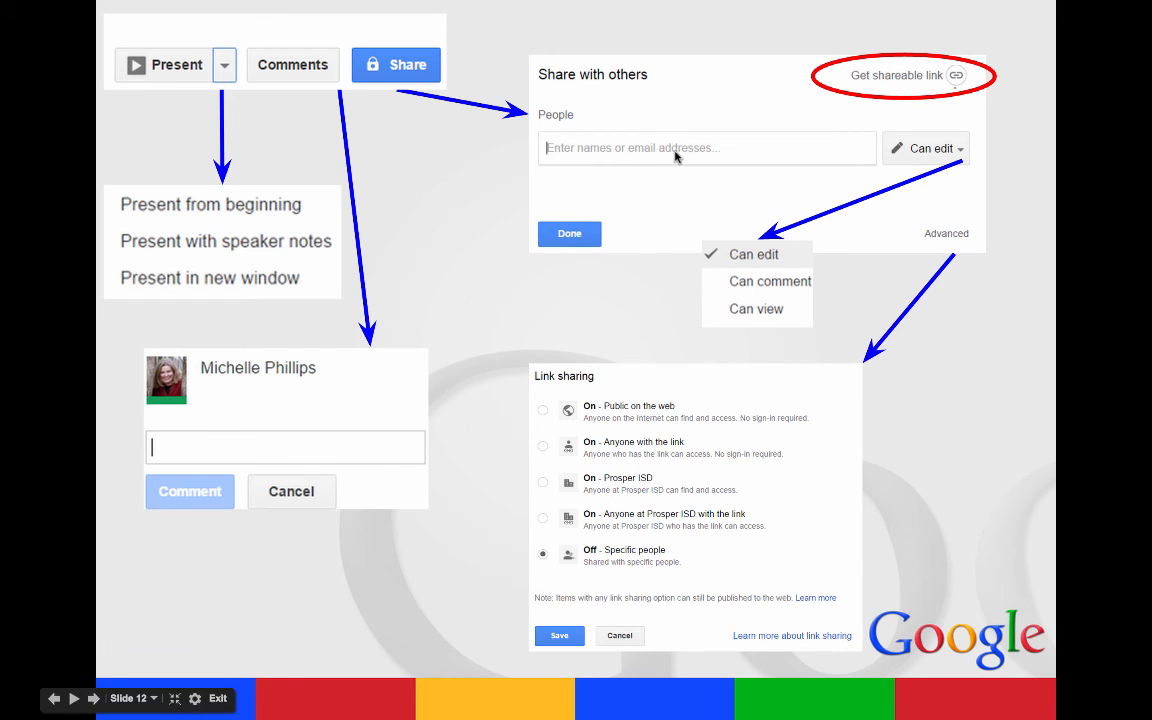
mouse_move(948, 168)
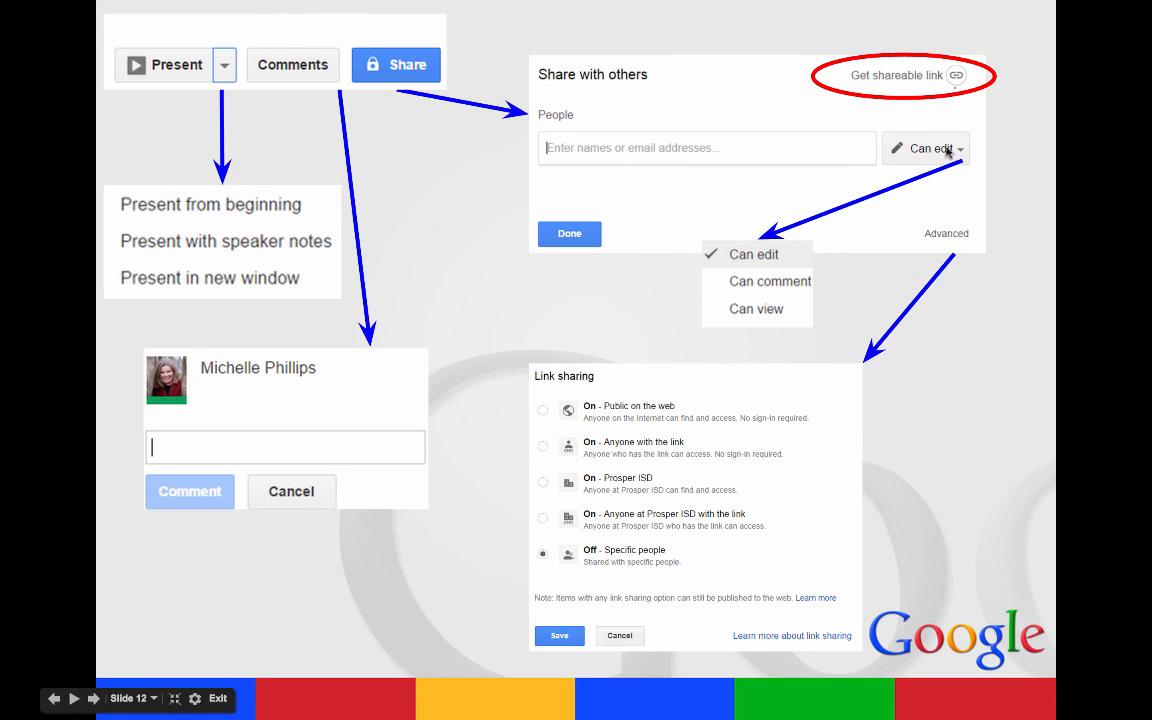
mouse_move(564, 388)
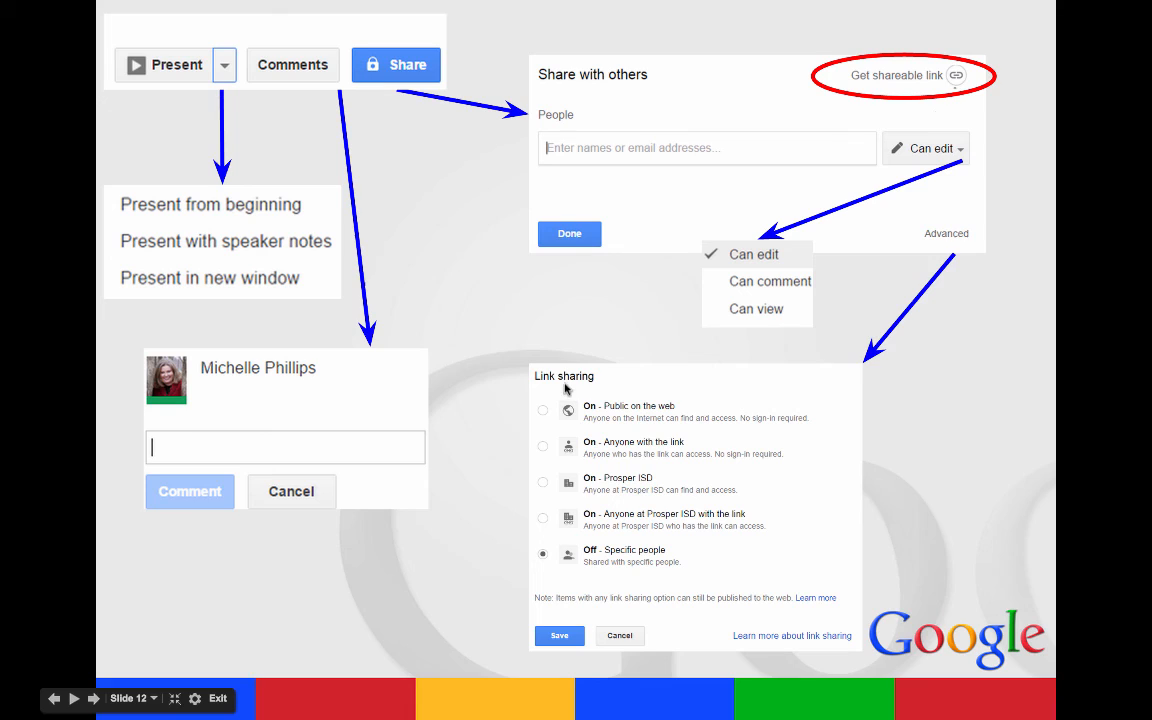
mouse_move(718, 428)
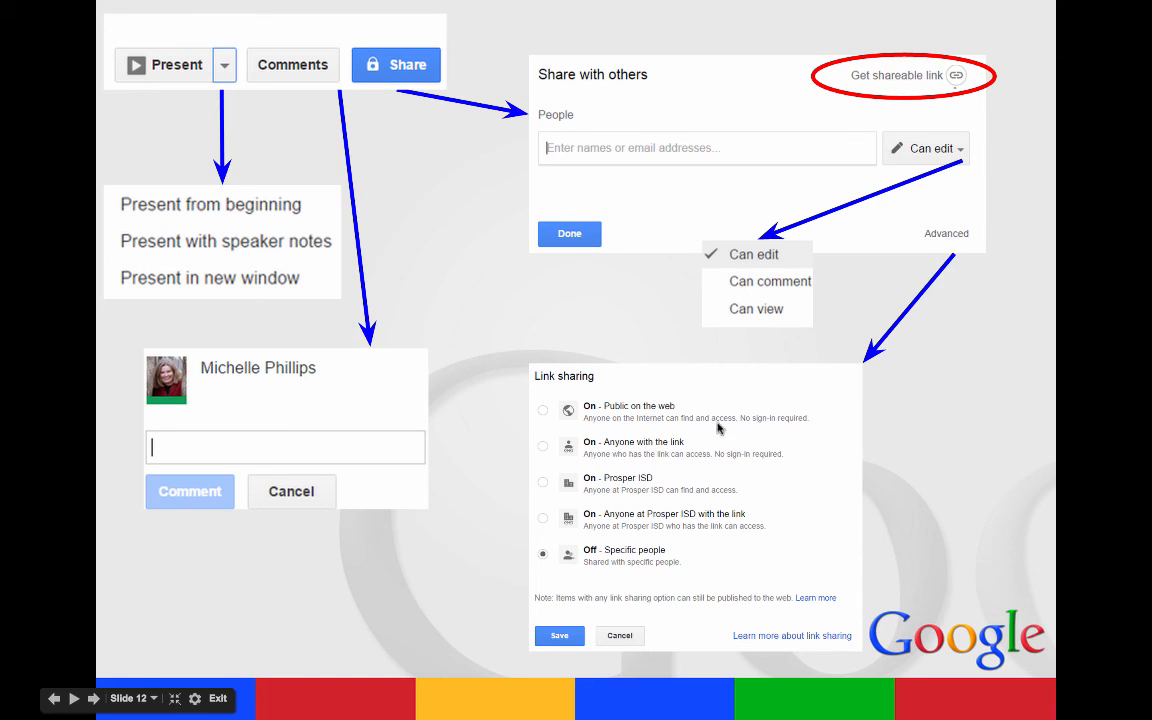
mouse_move(630, 536)
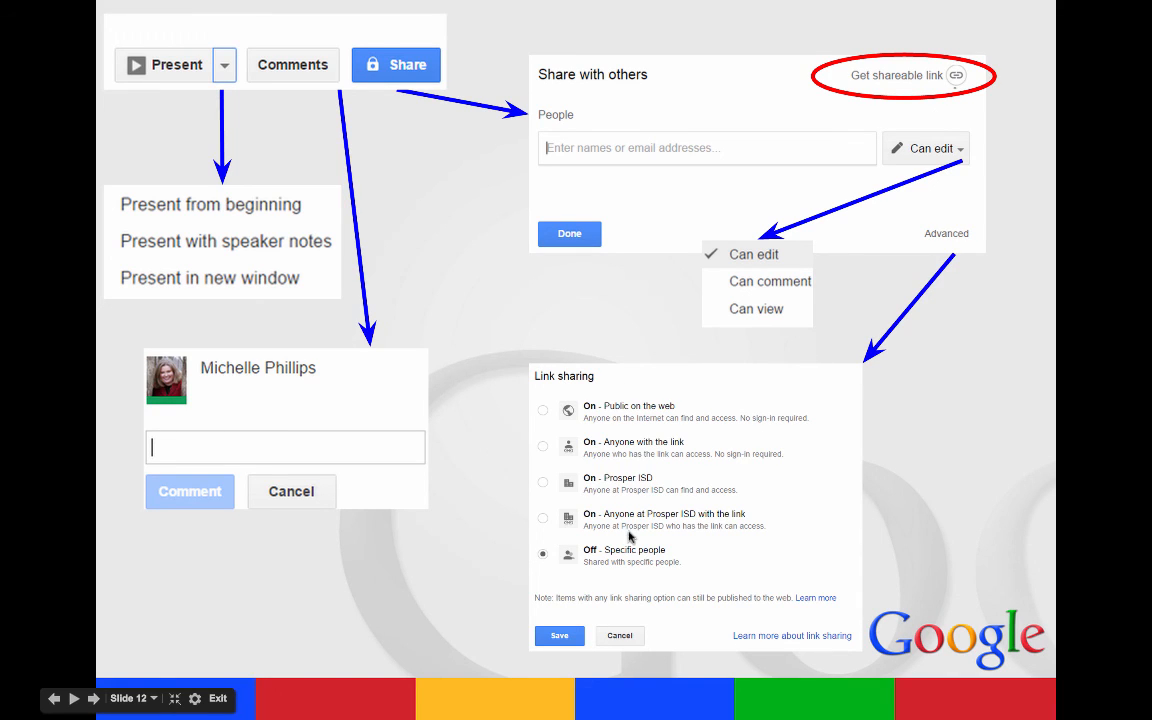
mouse_move(644, 568)
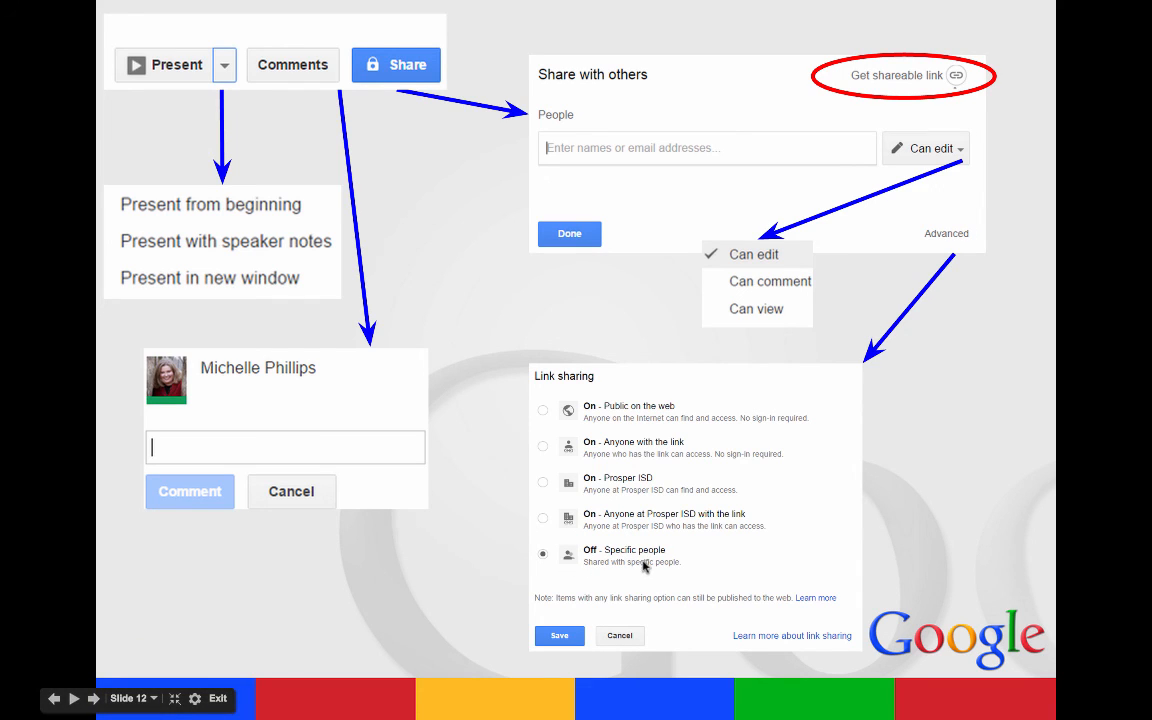
mouse_move(700, 524)
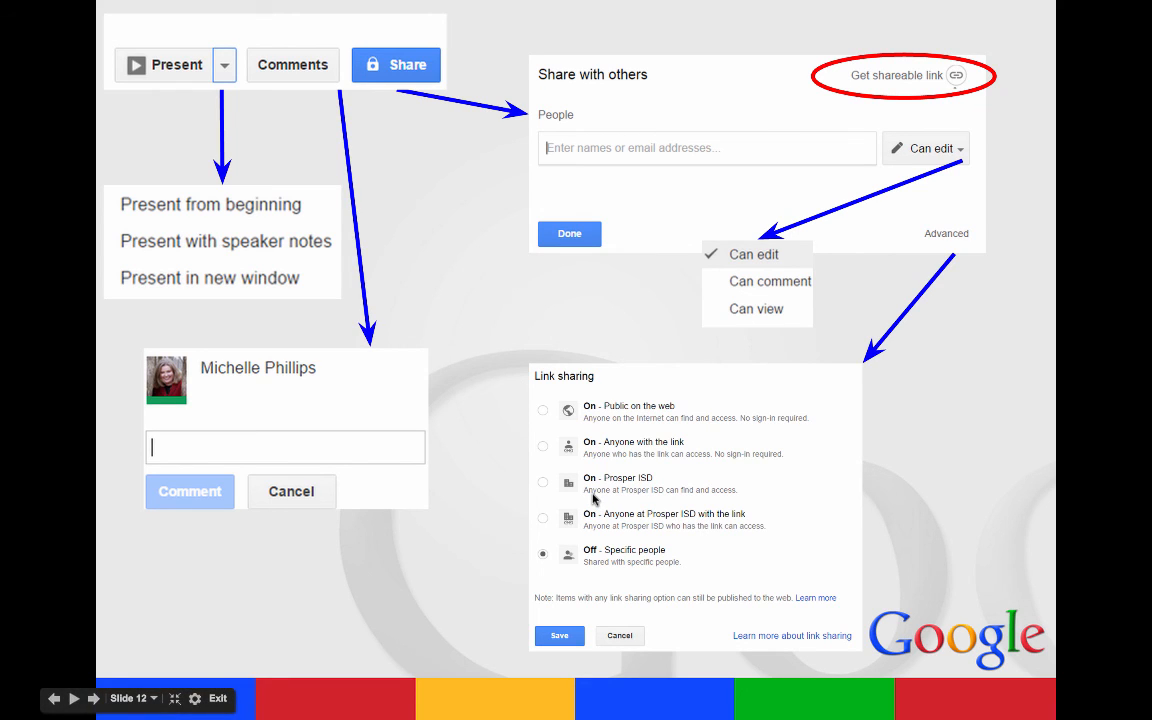
mouse_move(572, 464)
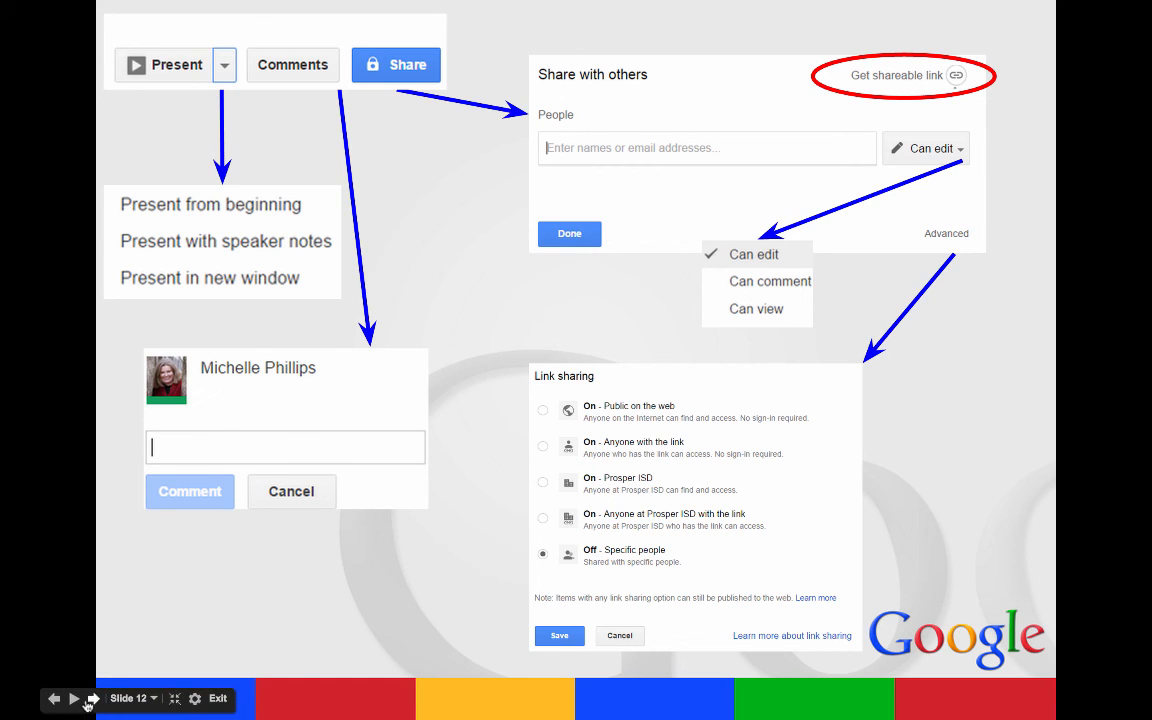
Advance from slide 12 to the closing Introduction to Slides title slide 13
left_click(74, 698)
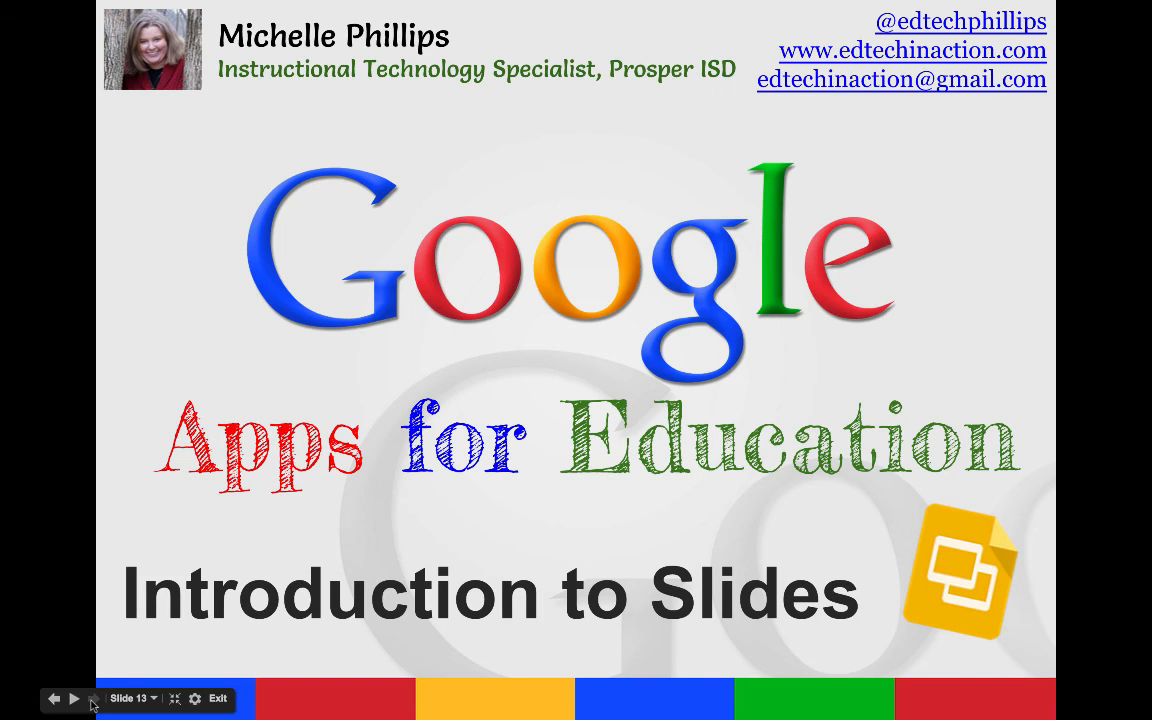